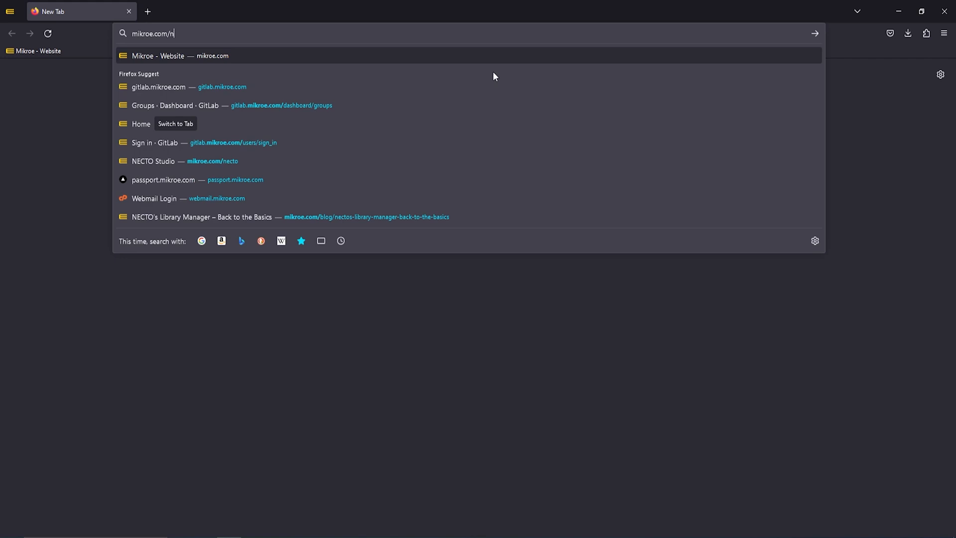
- Pick the mikroe.com/necto suggestion in Firefox's address bar
left_click(154, 161)
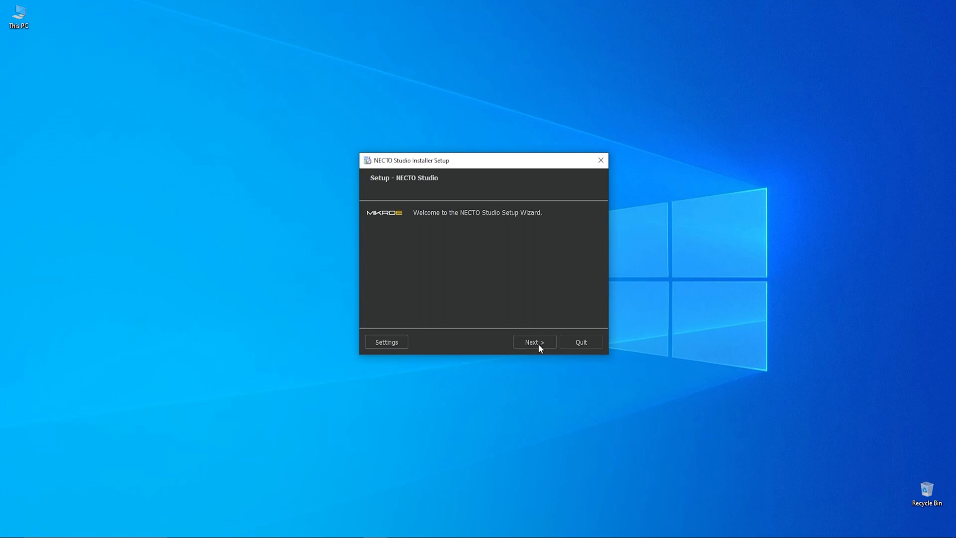
- Go past the welcome step and replace C:\NECTOStudio with d:\Apps\NECTO\ as the install folder
left_click(534, 341)
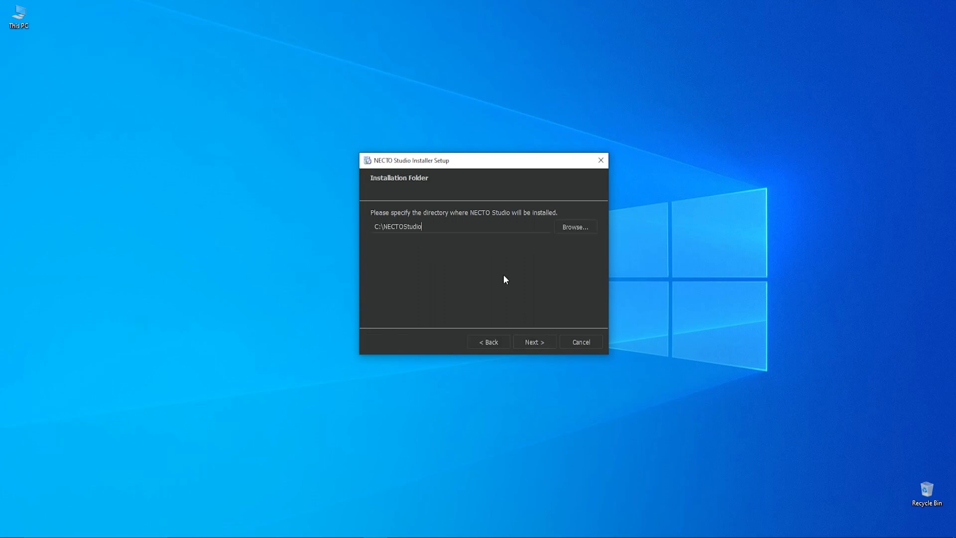
triple_click(398, 227)
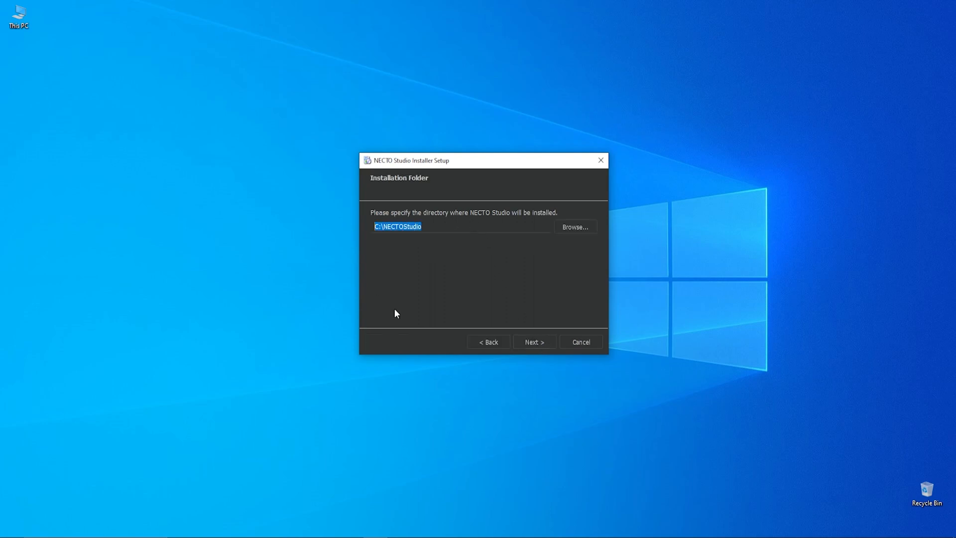
mouse_move(571, 302)
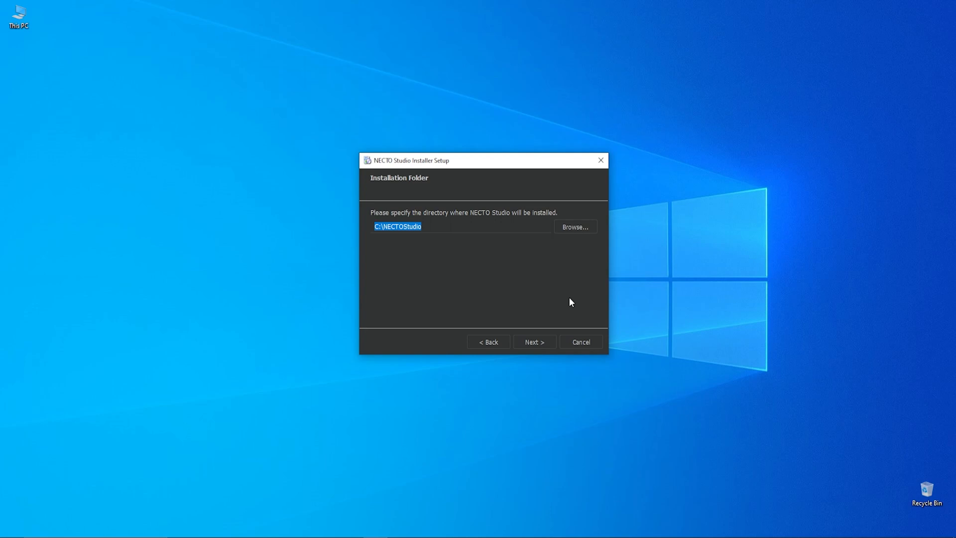
type("d:\\Apps\\NECTO\\")
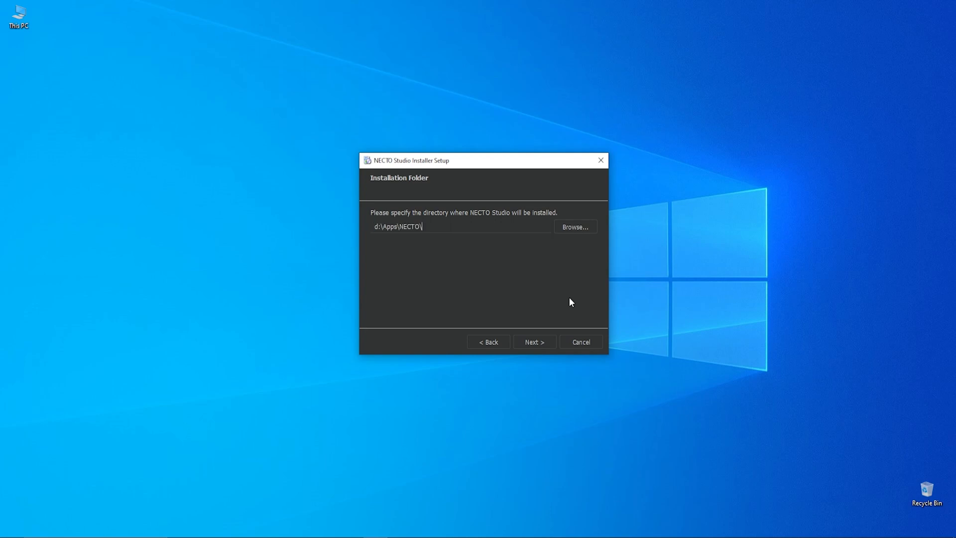